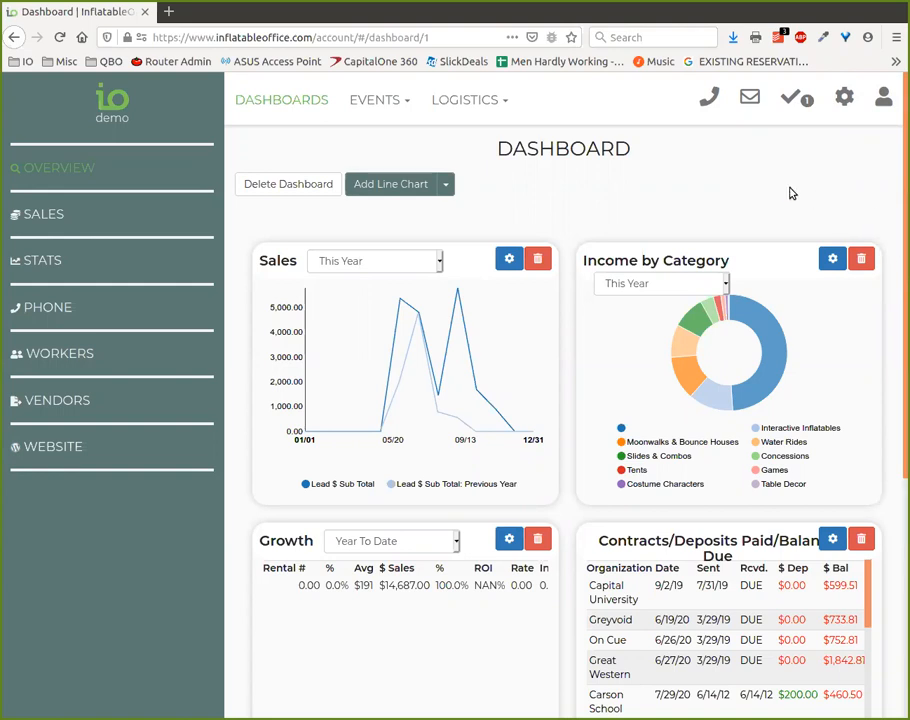
{"action": "mouse_move", "coordinate": [856, 158]}
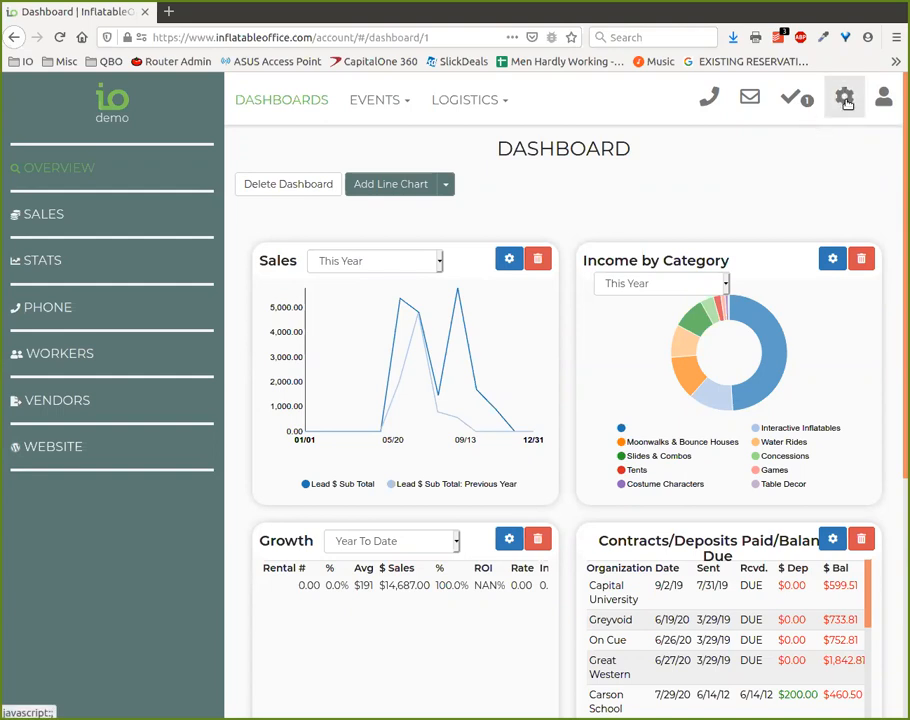
{"action": "mouse_move", "coordinate": [844, 98]}
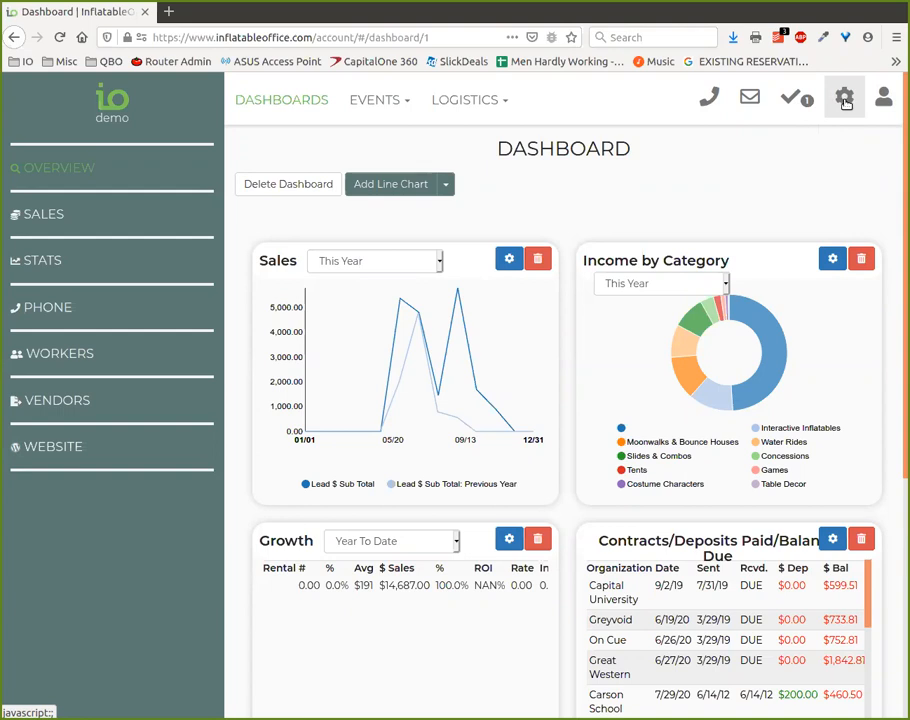
- Go to the Google Calendar sync settings from the account settings menu
{"action": "left_click", "coordinate": [844, 96]}
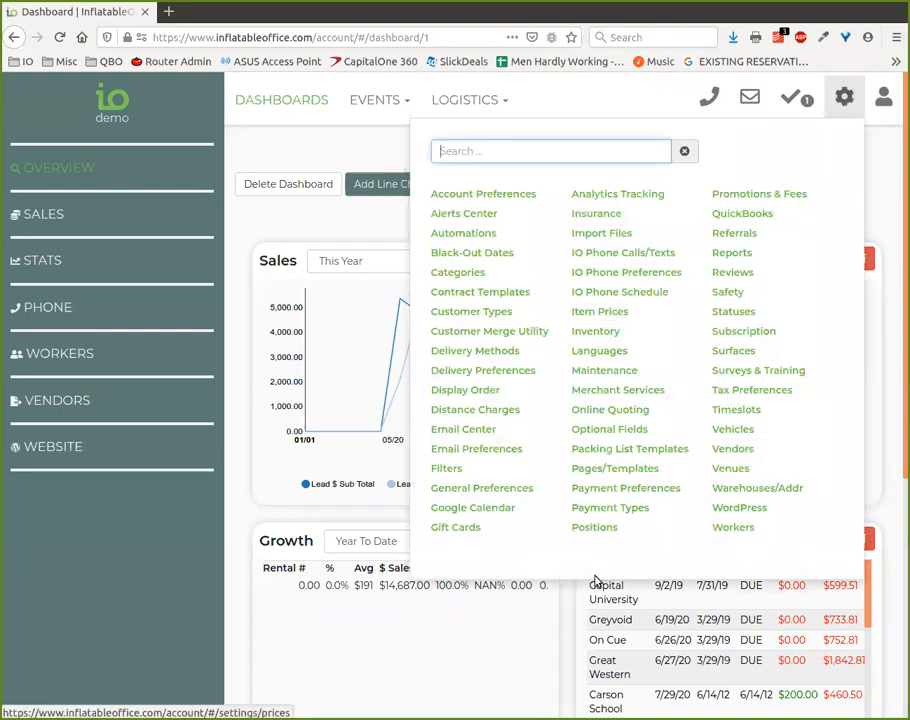
{"action": "left_click", "coordinate": [472, 508]}
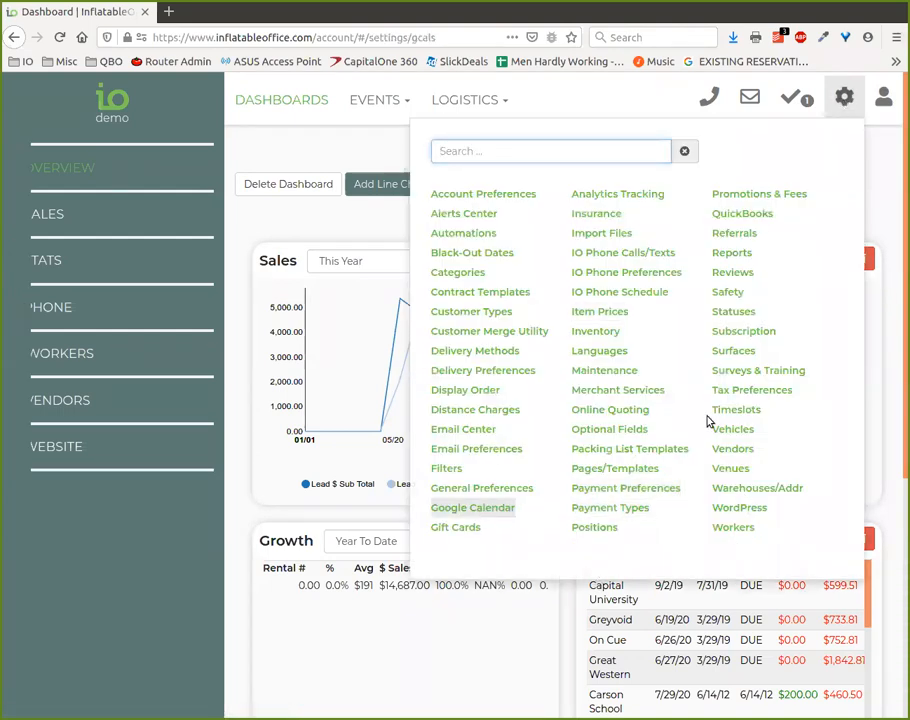
{"action": "left_click", "coordinate": [472, 508]}
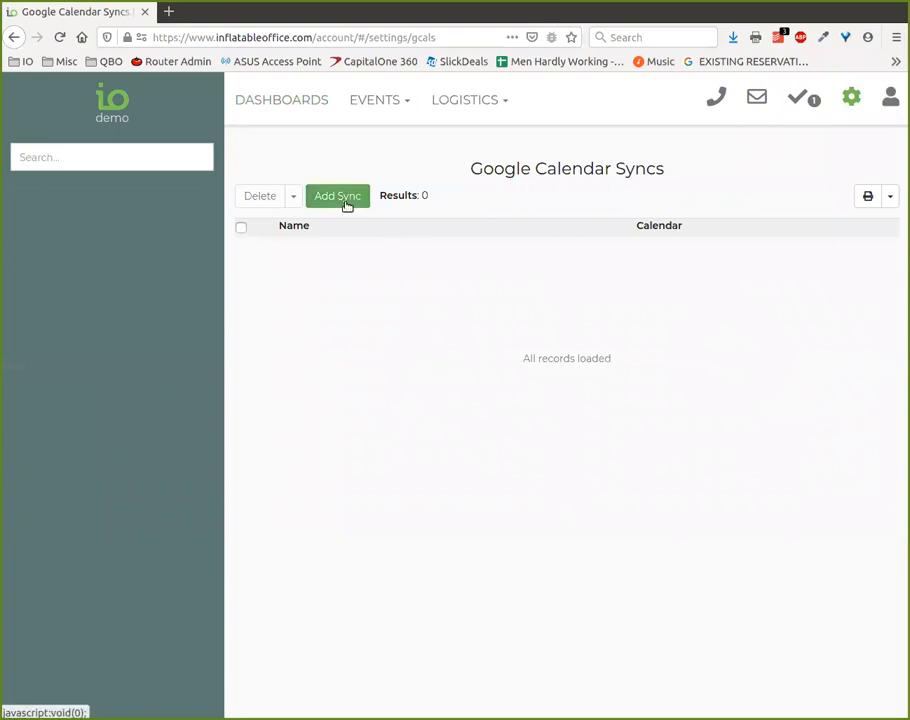
{"action": "mouse_move", "coordinate": [464, 148]}
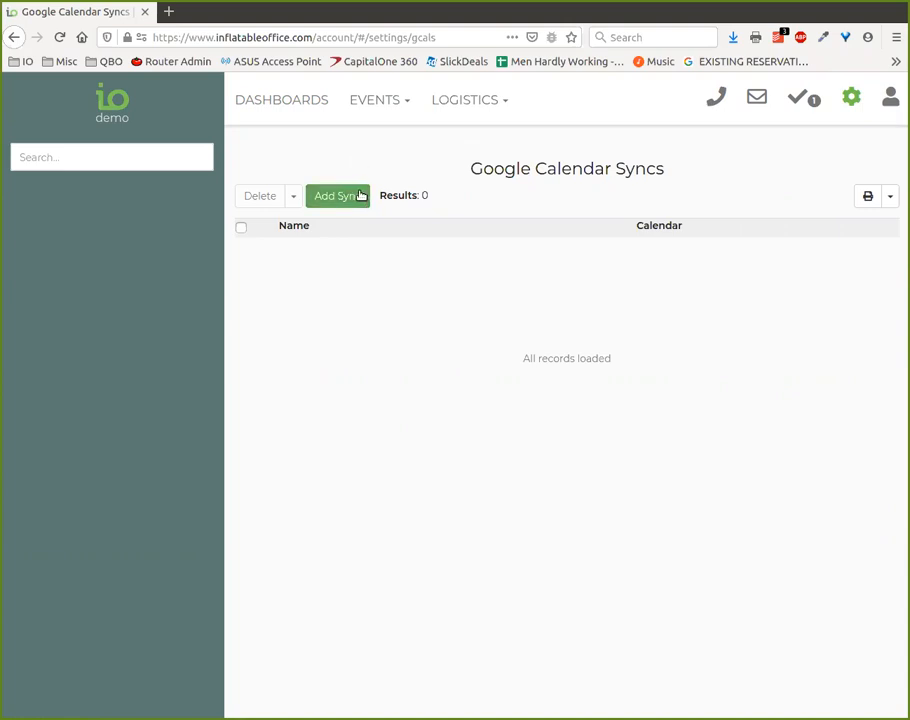
- Start a new calendar sync with entries starting at Setup Start and ending at Setup End
{"action": "left_click", "coordinate": [336, 196]}
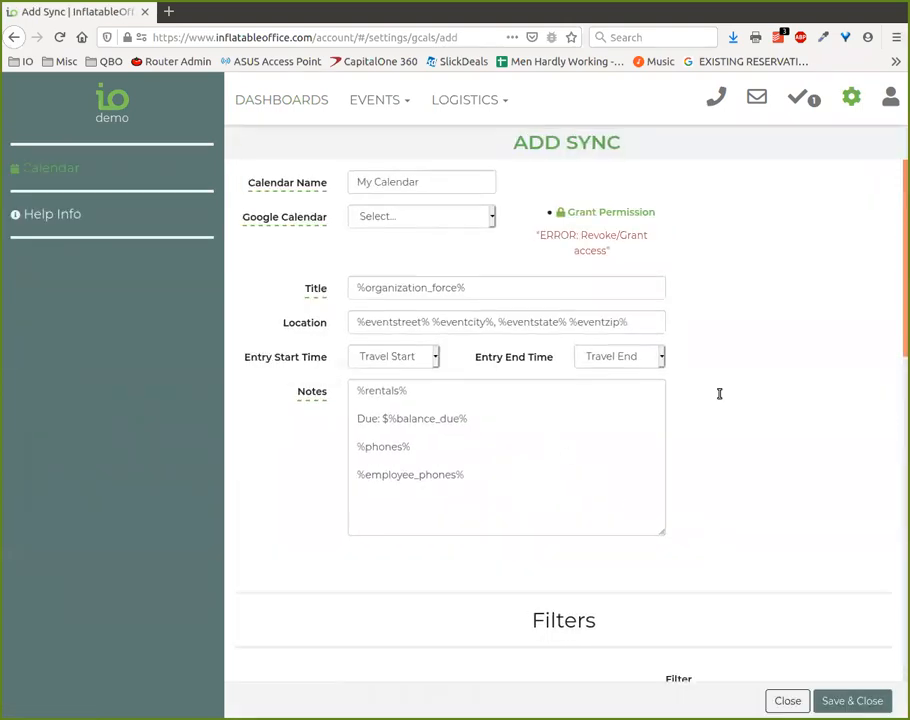
{"action": "mouse_move", "coordinate": [704, 270]}
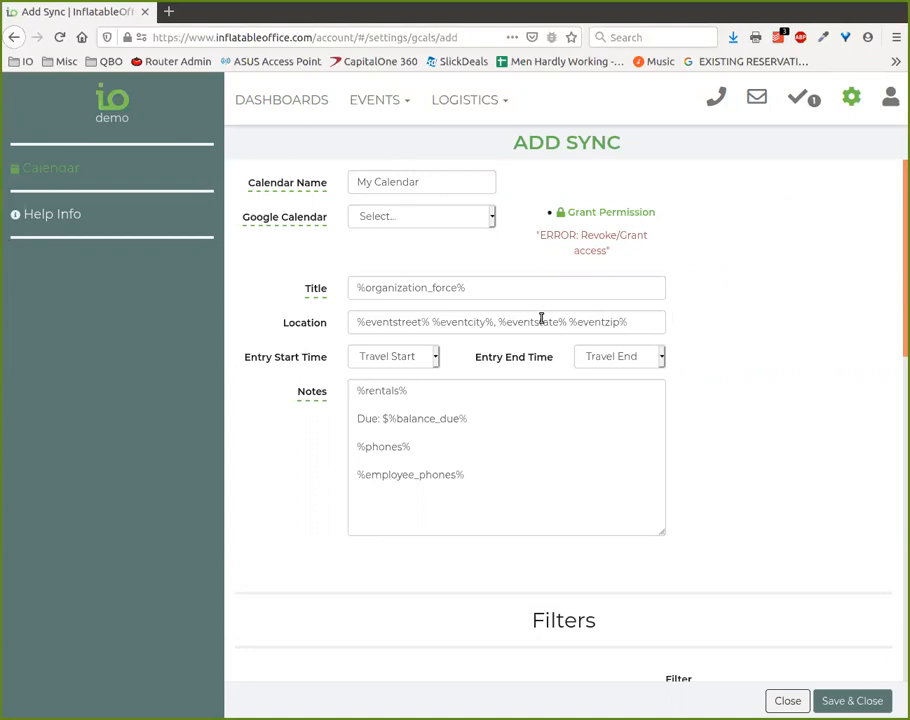
{"action": "mouse_move", "coordinate": [852, 256]}
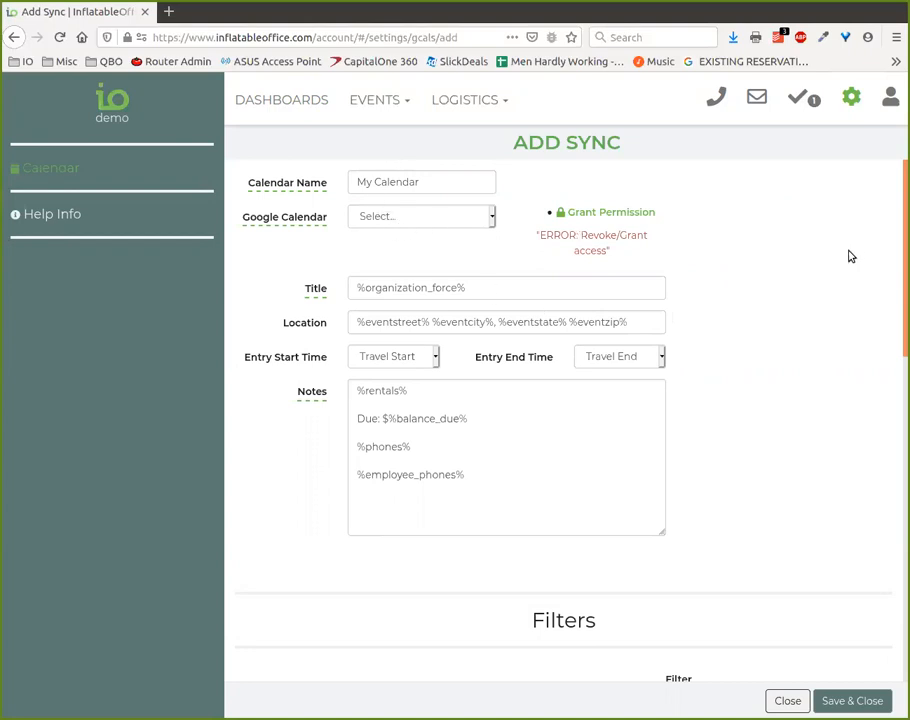
{"action": "mouse_move", "coordinate": [836, 260]}
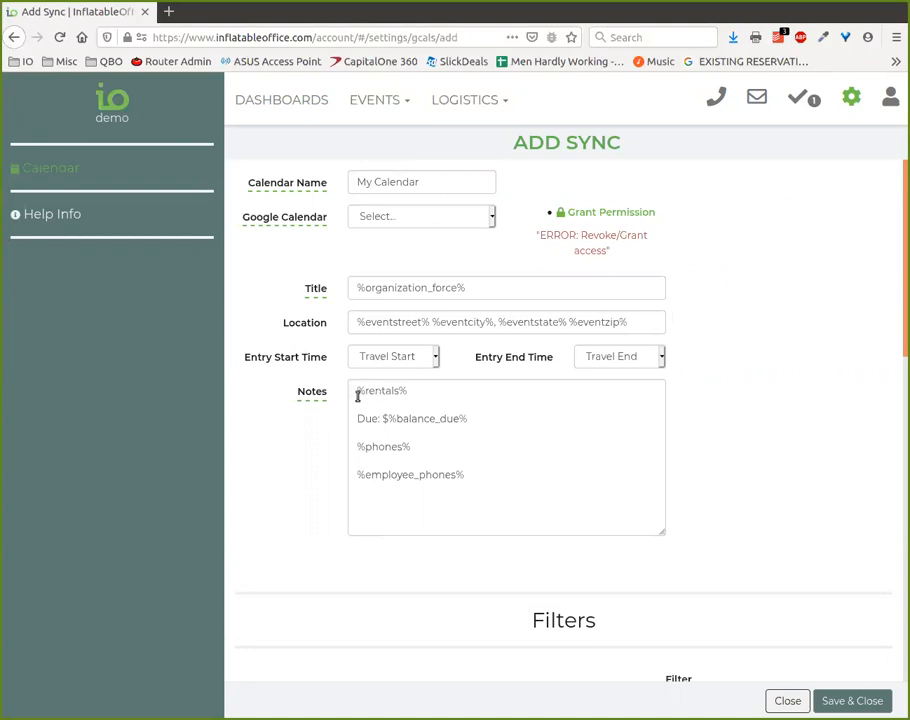
{"action": "left_click", "coordinate": [506, 456]}
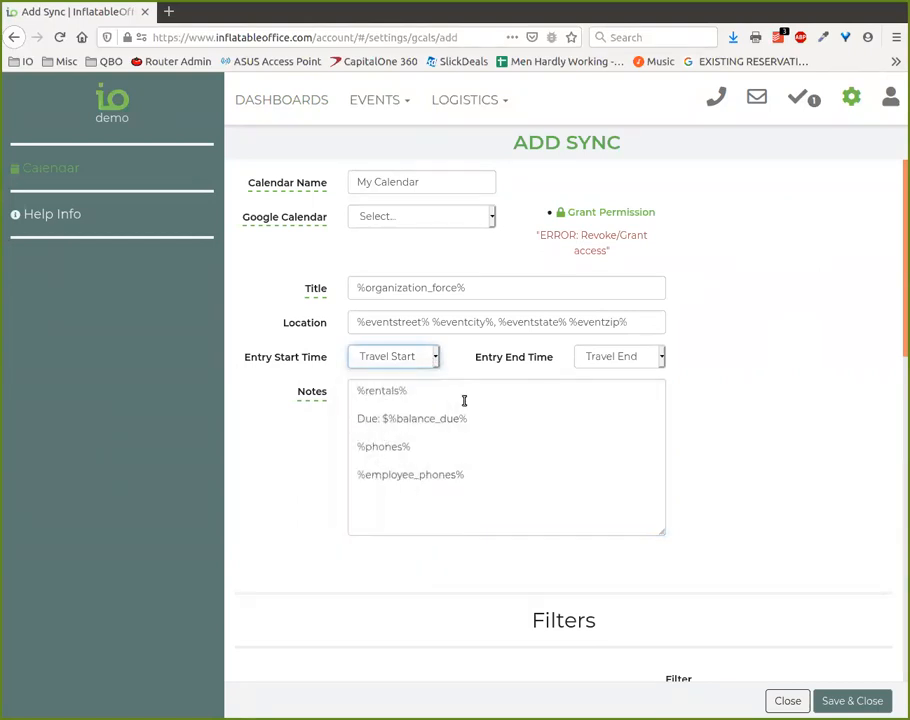
{"action": "left_click", "coordinate": [392, 356]}
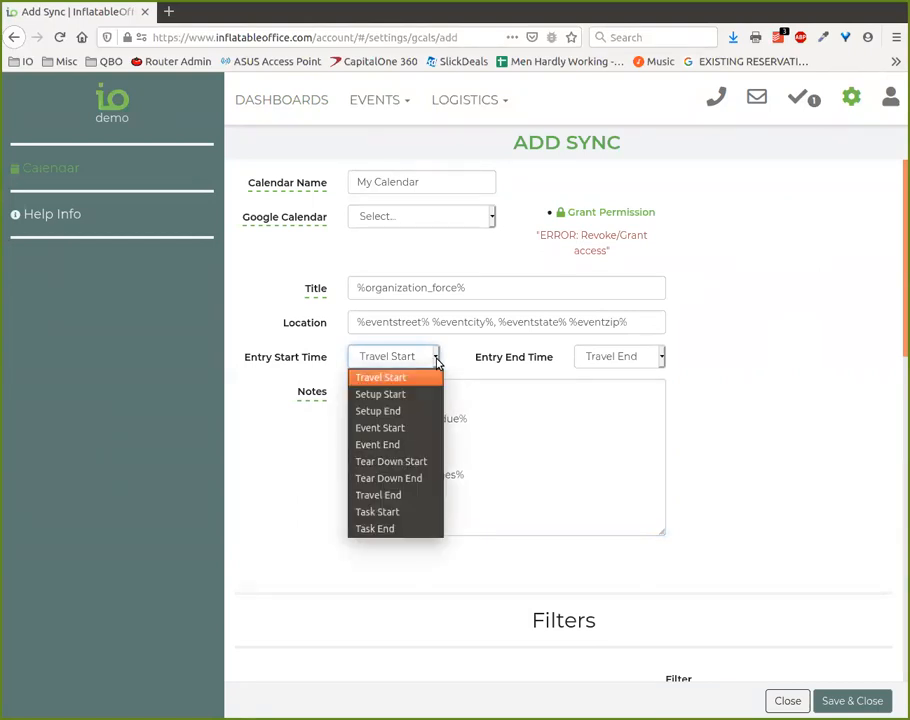
{"action": "mouse_move", "coordinate": [380, 394]}
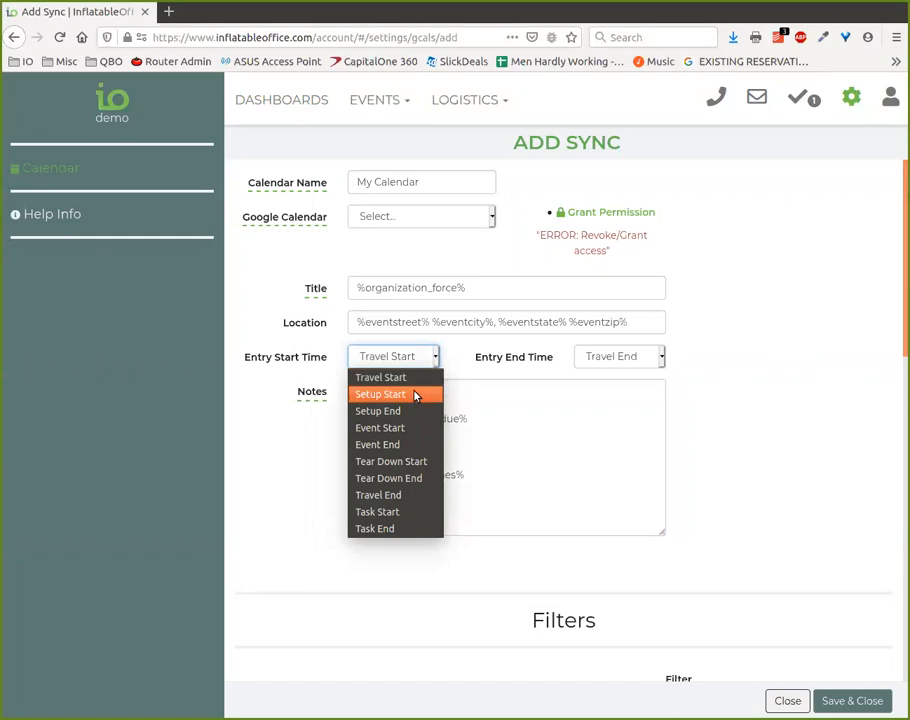
{"action": "left_click", "coordinate": [380, 394]}
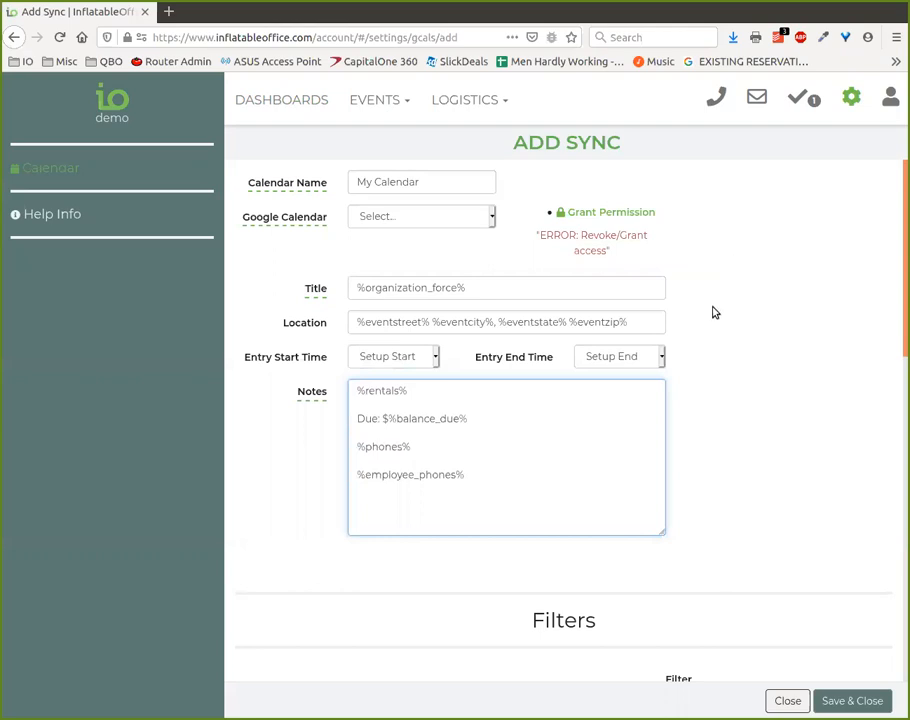
{"action": "mouse_move", "coordinate": [726, 586]}
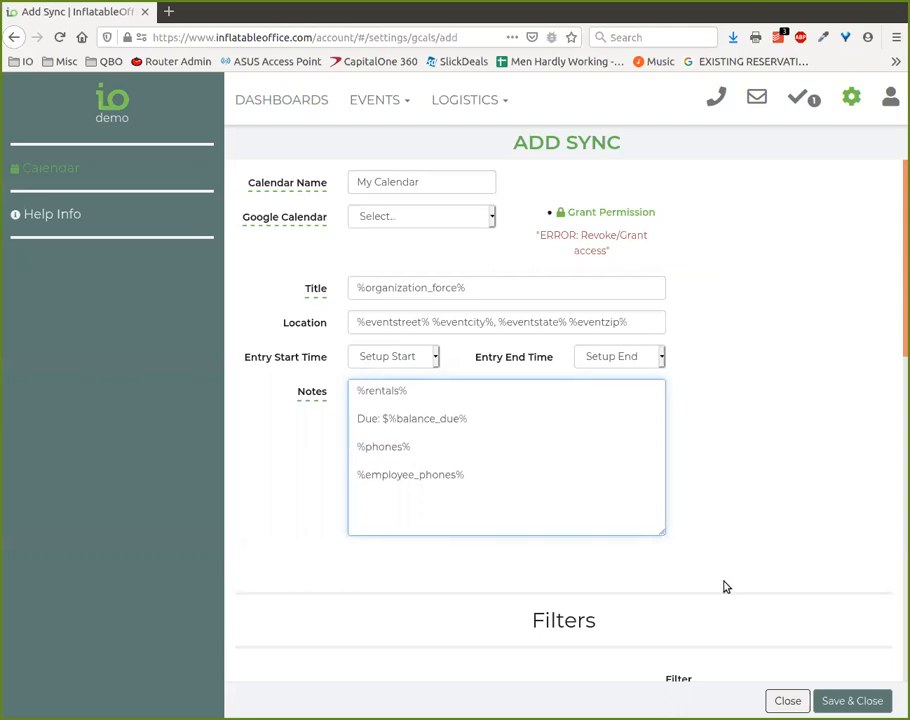
{"action": "scroll", "scroll_direction": "down", "scroll_amount": 3}
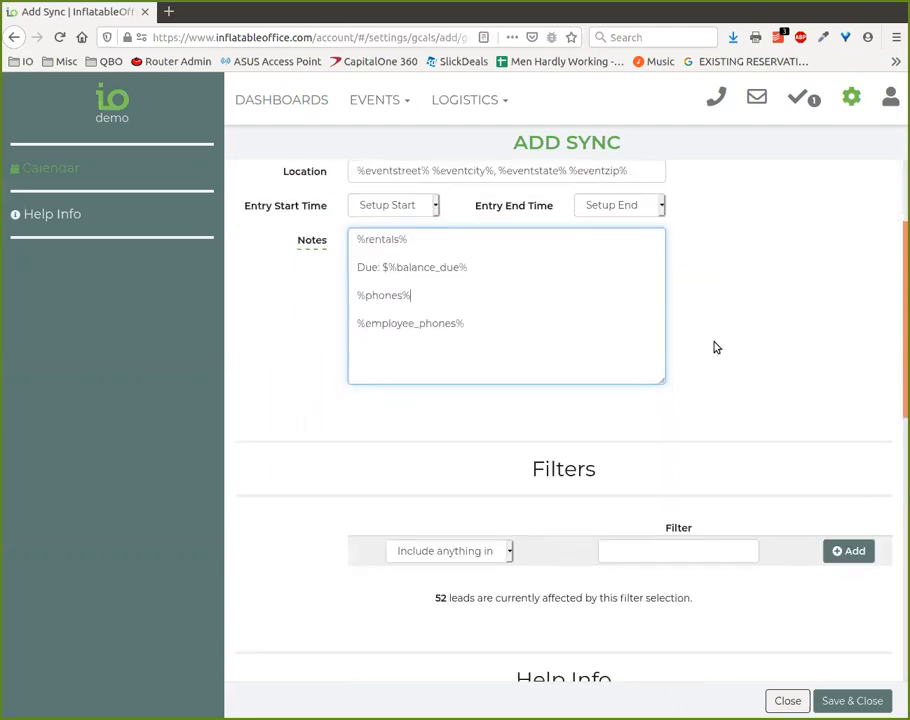
{"action": "scroll", "scroll_direction": "down", "scroll_amount": 3}
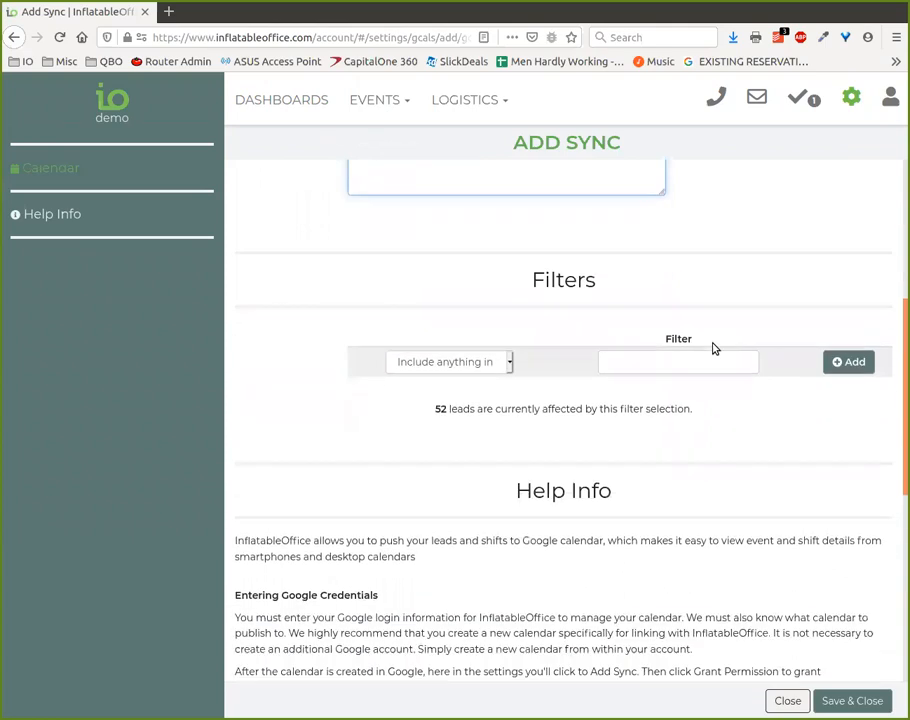
{"action": "mouse_move", "coordinate": [676, 464]}
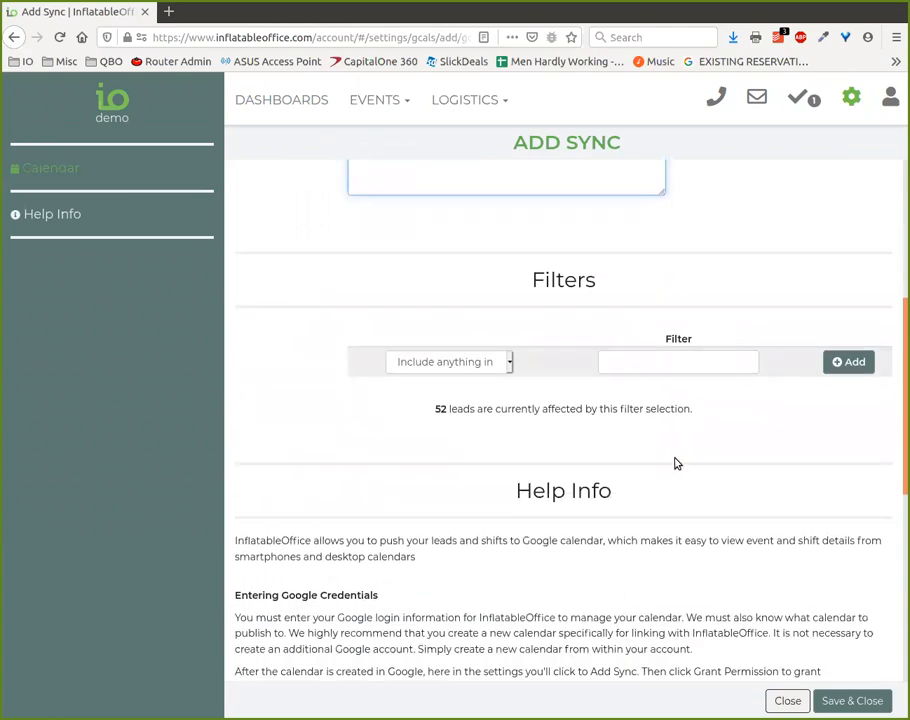
{"action": "scroll", "scroll_direction": "down", "scroll_amount": 3}
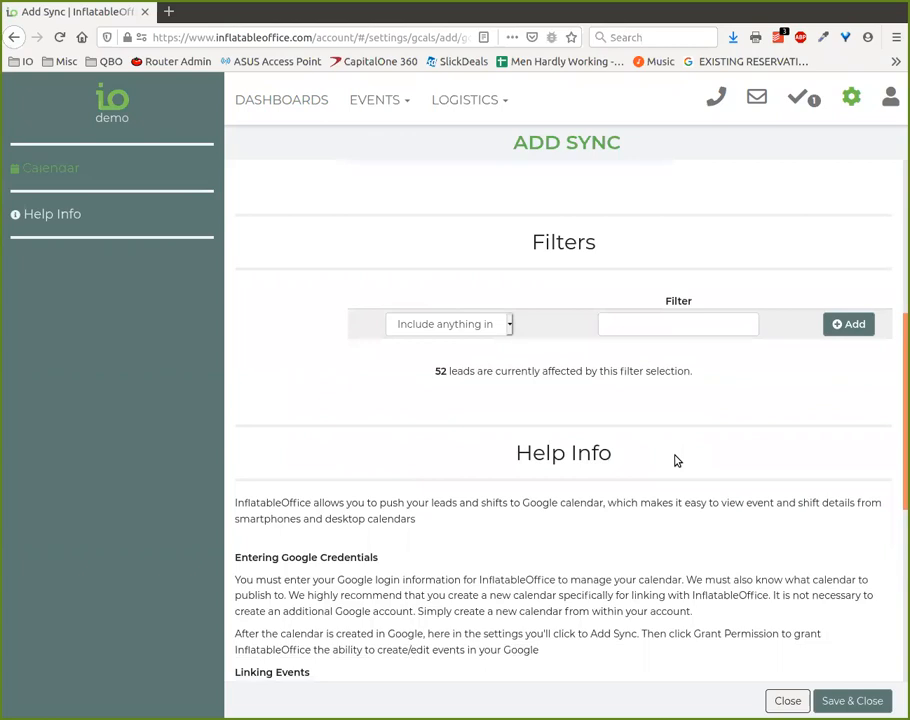
{"action": "mouse_move", "coordinate": [678, 496]}
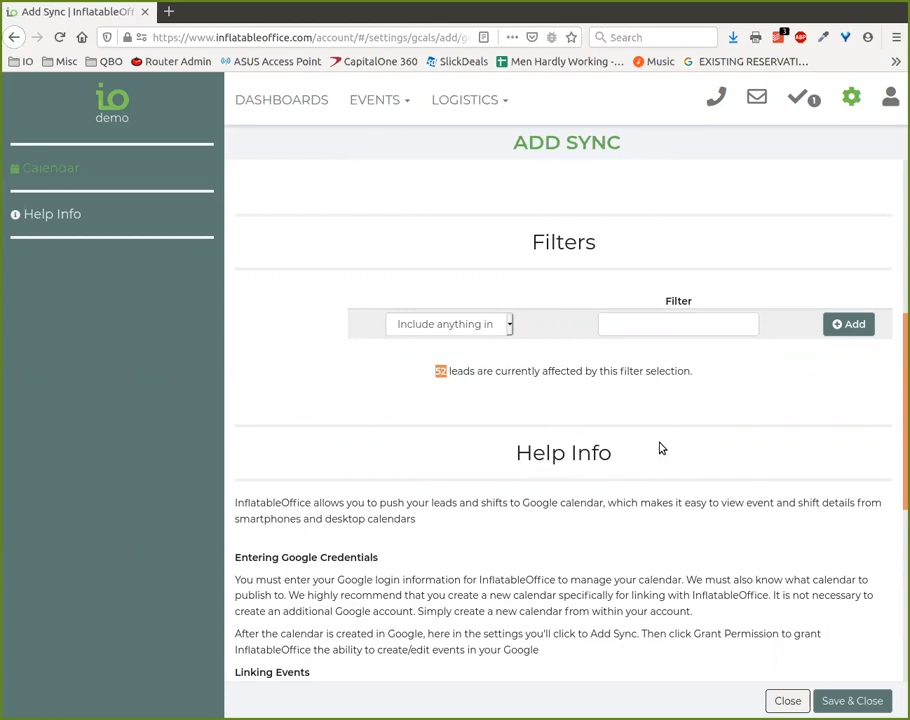
{"action": "mouse_move", "coordinate": [736, 388]}
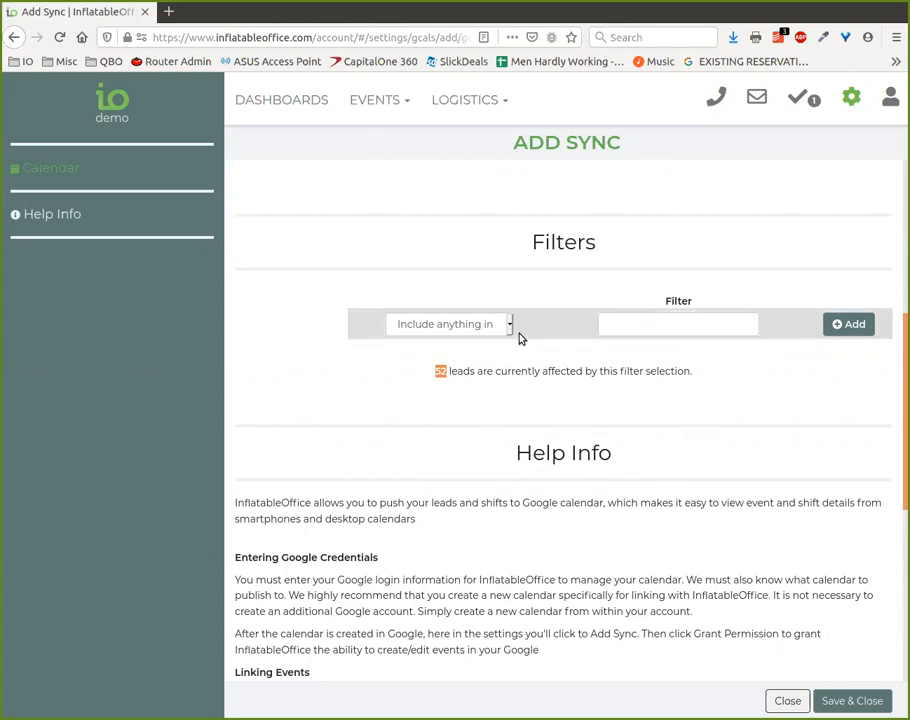
- Add an 'Include anything in Linen Jobs' filter to the sync, narrowing it to 1 lead
{"action": "left_click", "coordinate": [450, 324]}
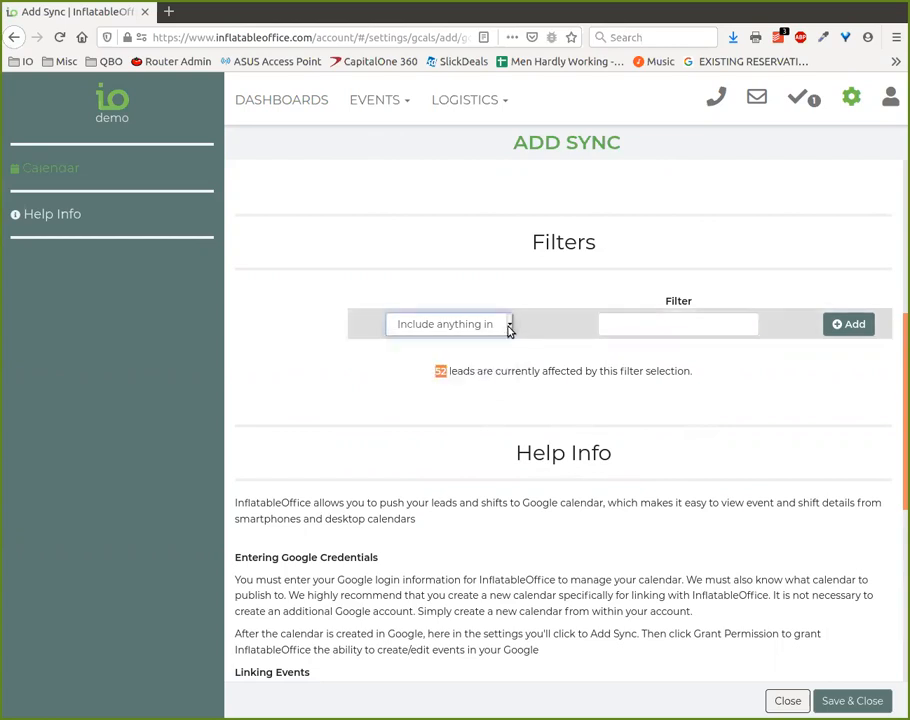
{"action": "left_click", "coordinate": [678, 324]}
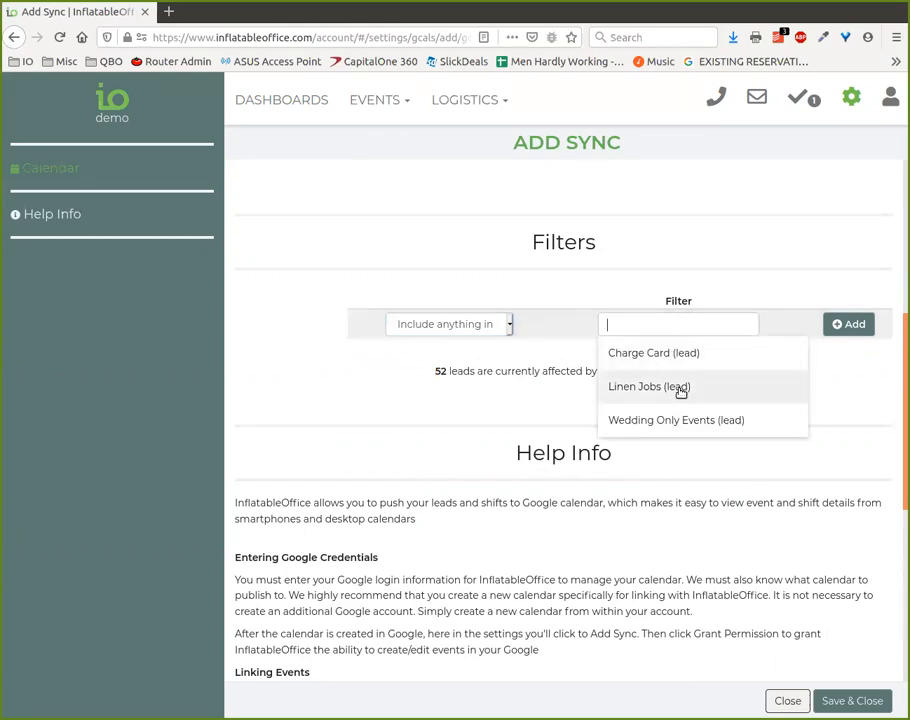
{"action": "mouse_move", "coordinate": [698, 390]}
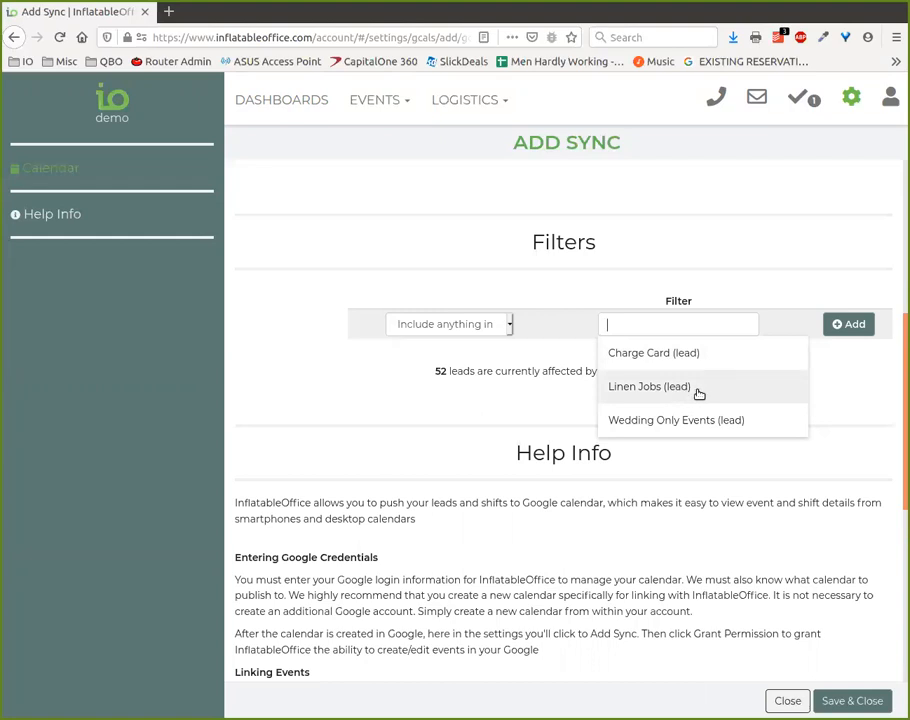
{"action": "left_click", "coordinate": [648, 386]}
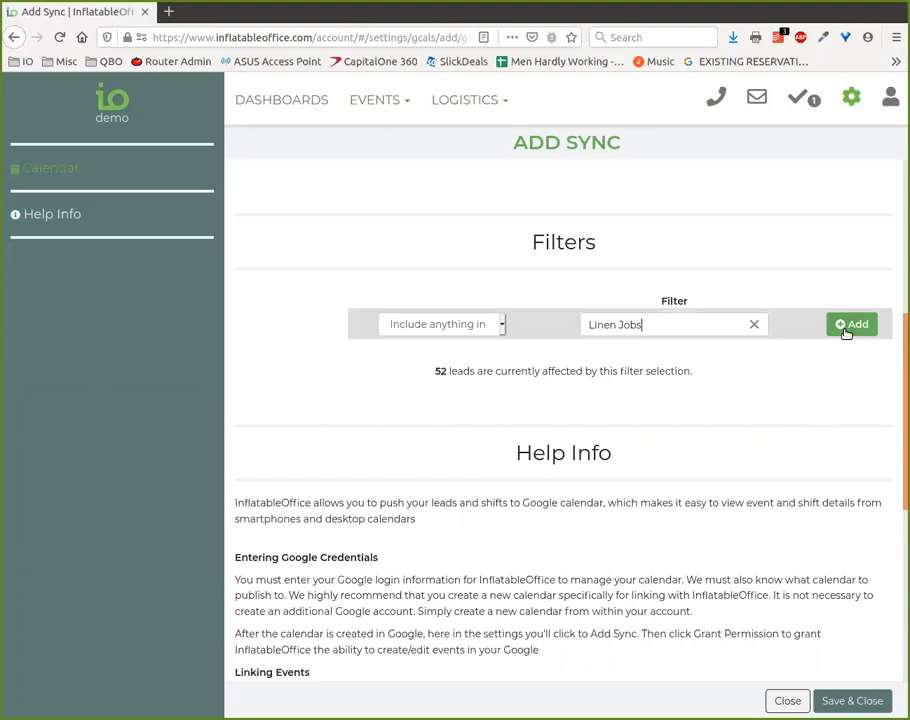
{"action": "left_click", "coordinate": [852, 324]}
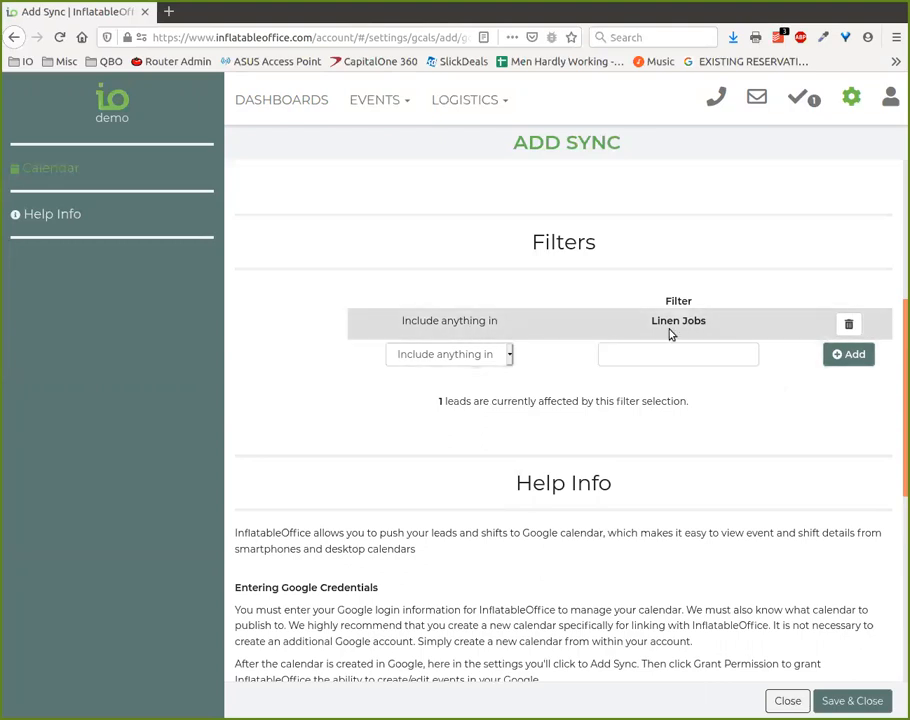
{"action": "double_click", "coordinate": [678, 320]}
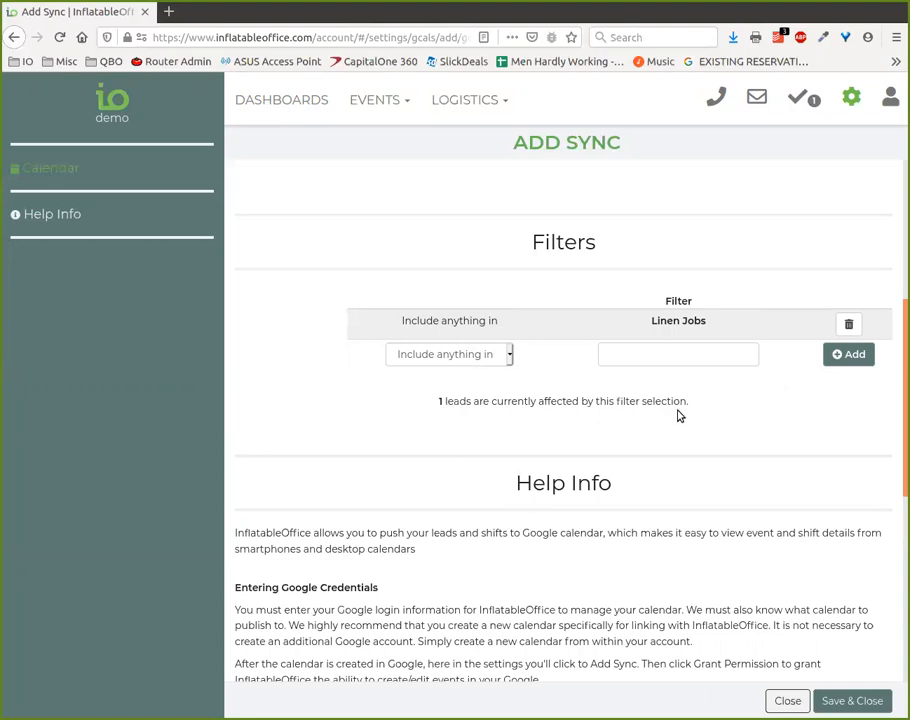
{"action": "mouse_move", "coordinate": [844, 418]}
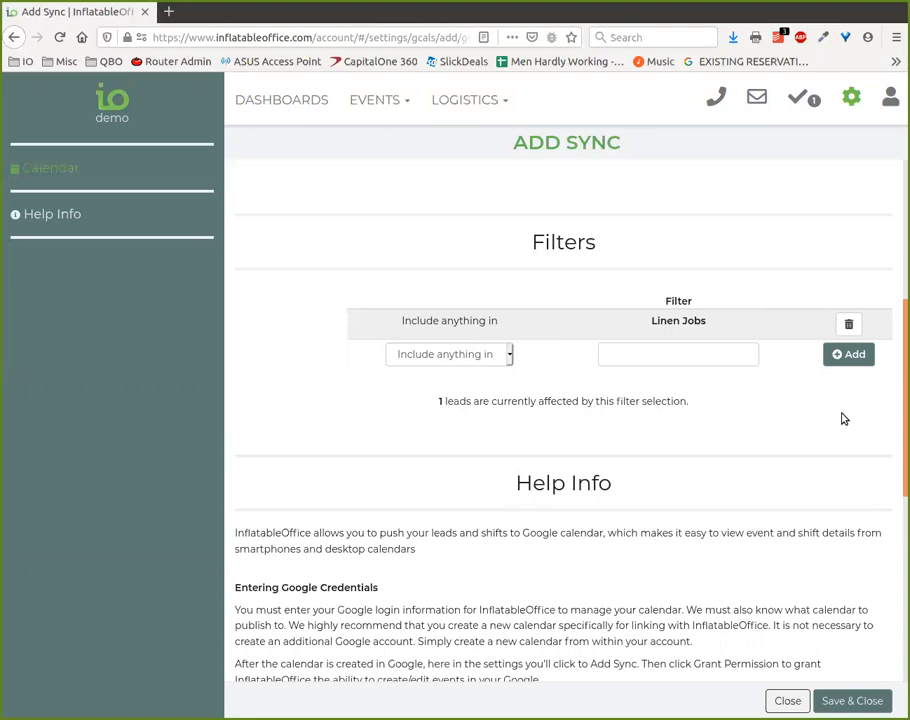
{"action": "mouse_move", "coordinate": [750, 400]}
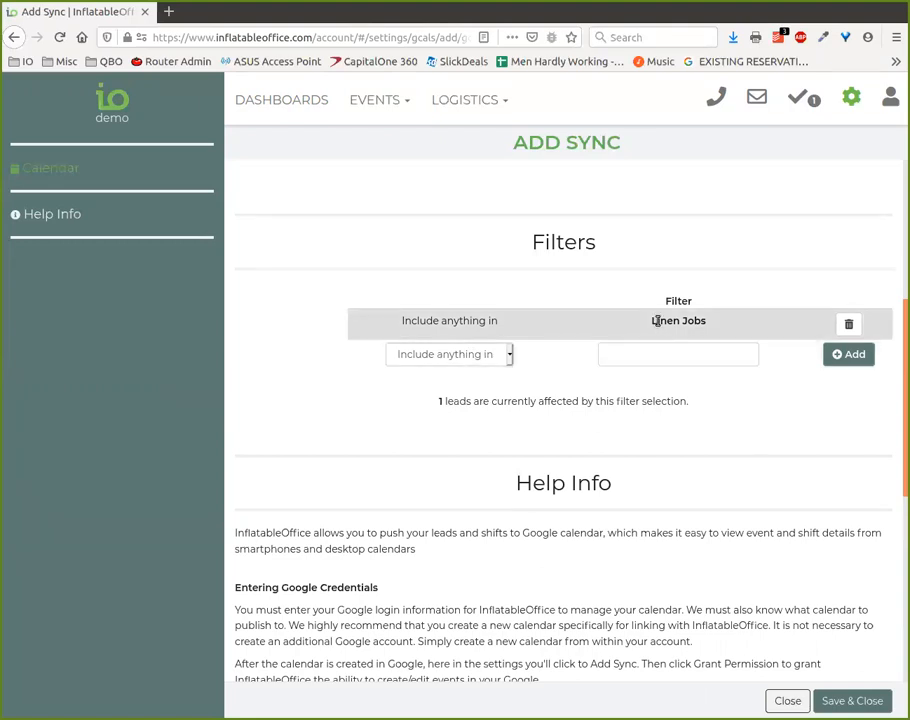
- Add an 'Exclude anything in Wedding Only Events' filter below the Linen Jobs rule
{"action": "double_click", "coordinate": [664, 320]}
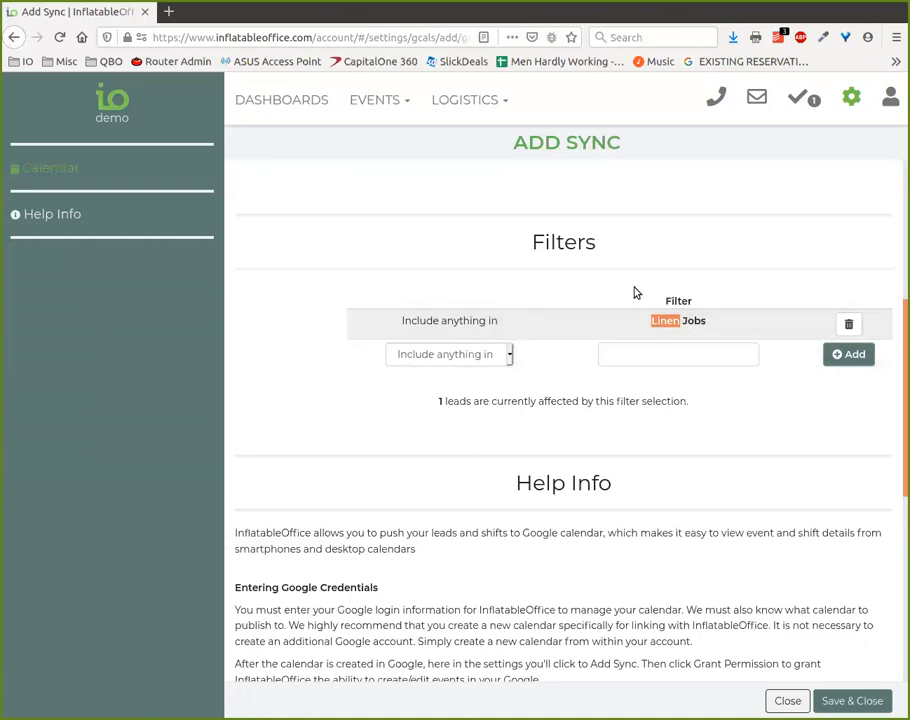
{"action": "left_click", "coordinate": [448, 354]}
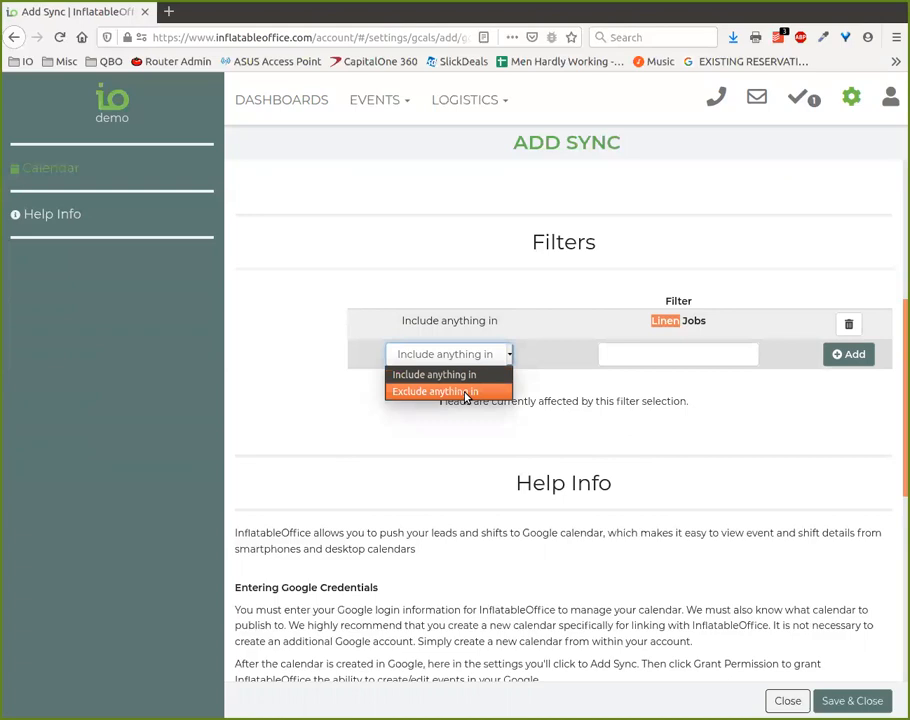
{"action": "left_click", "coordinate": [436, 390]}
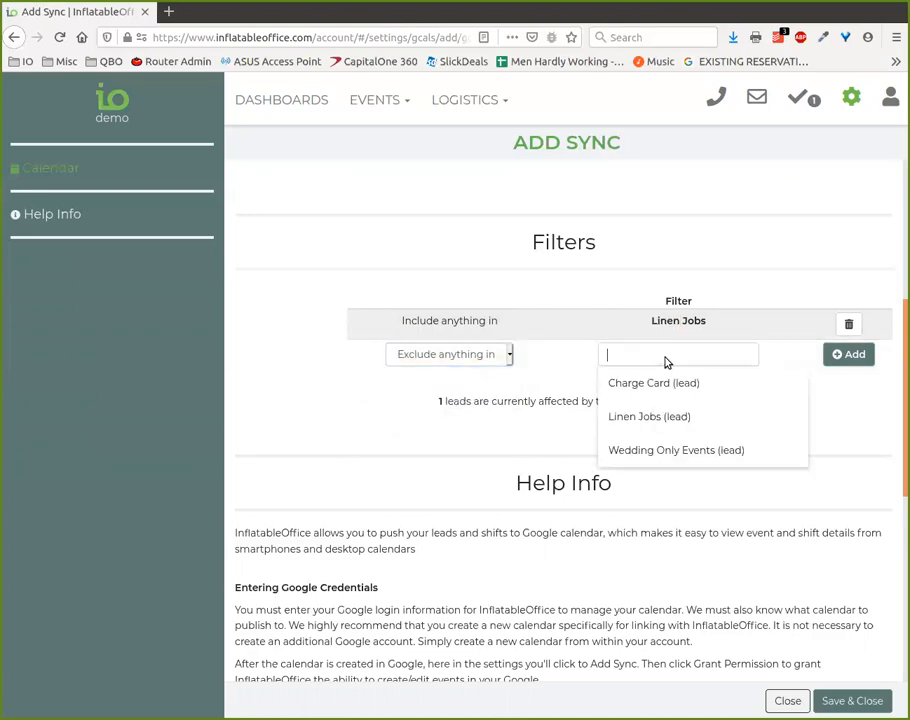
{"action": "mouse_move", "coordinate": [676, 448]}
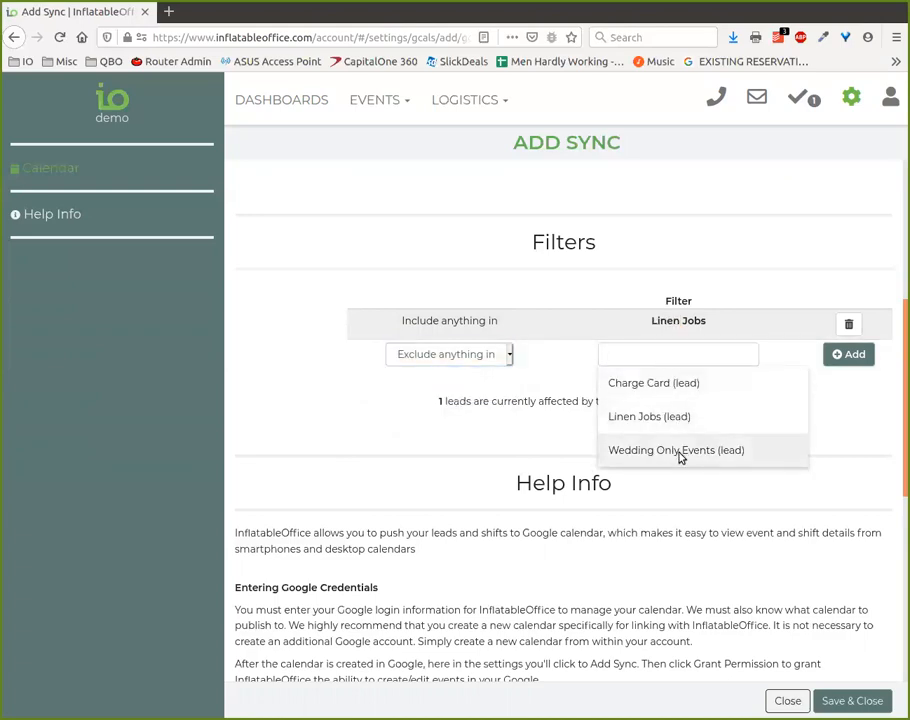
{"action": "left_click", "coordinate": [676, 448]}
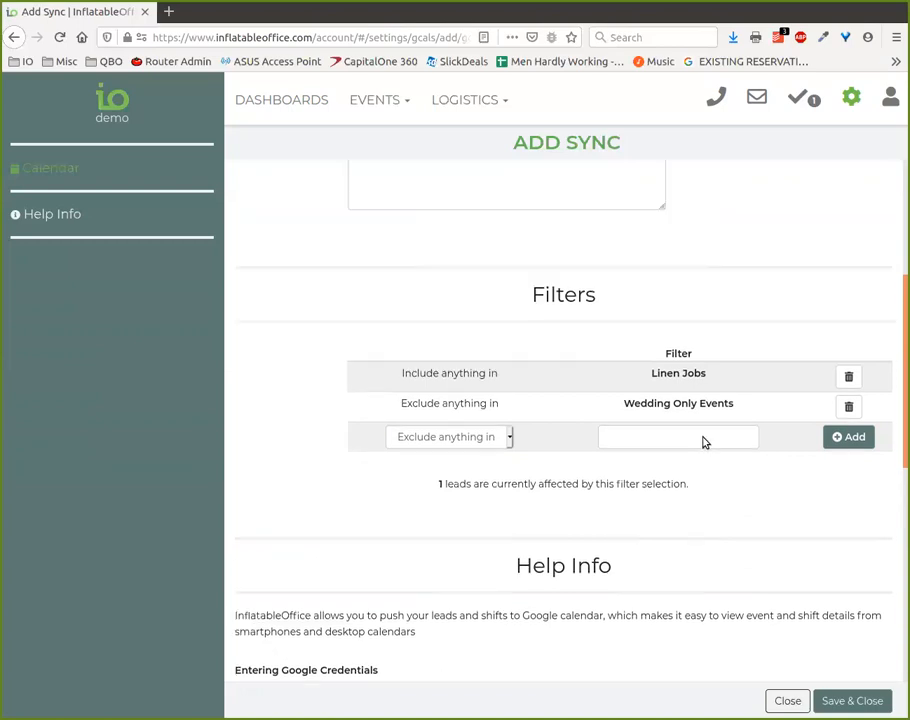
{"action": "scroll", "scroll_direction": "up", "scroll_amount": 3}
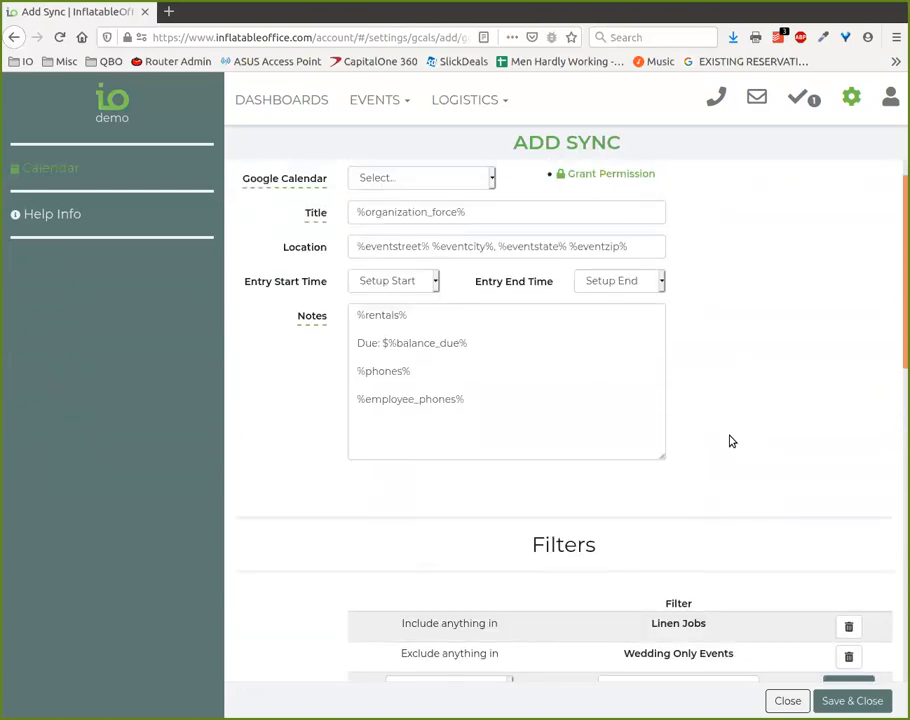
{"action": "scroll", "scroll_direction": "down", "scroll_amount": 3}
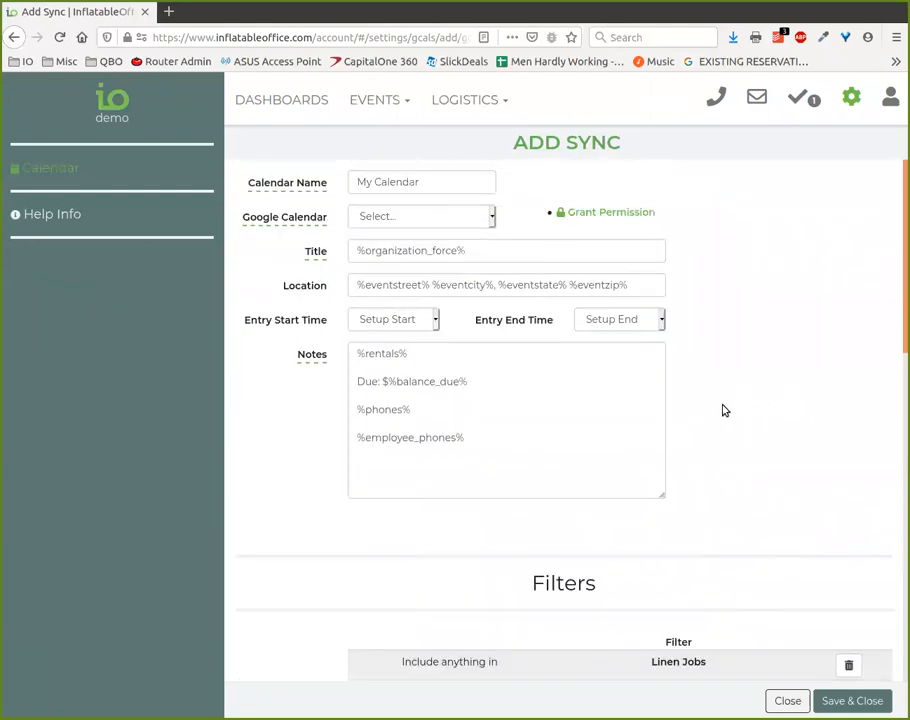
{"action": "scroll", "scroll_direction": "down", "scroll_amount": 3}
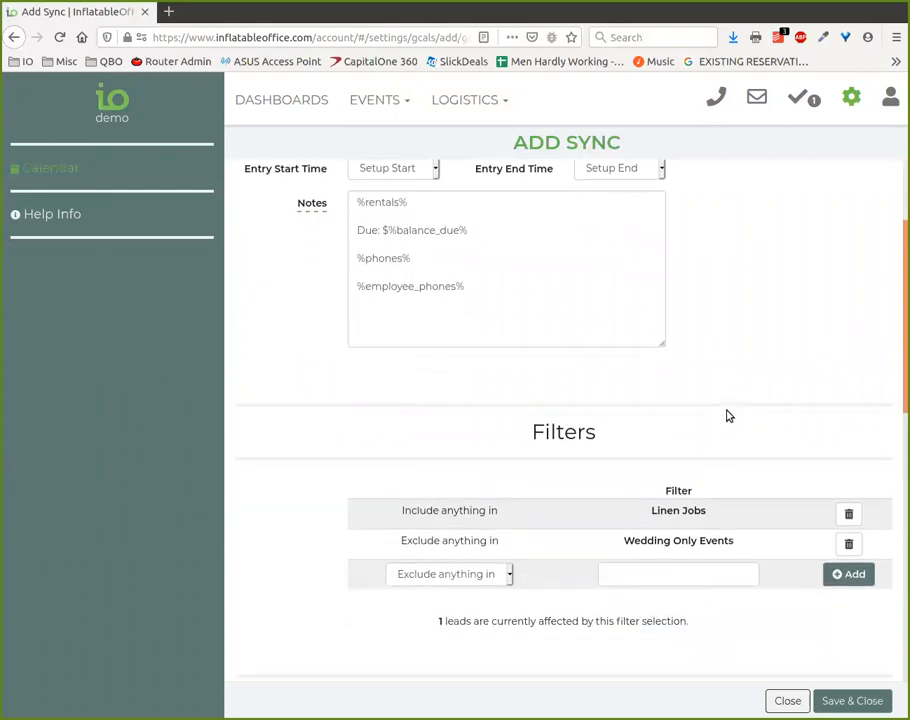
{"action": "scroll", "scroll_direction": "down", "scroll_amount": 3}
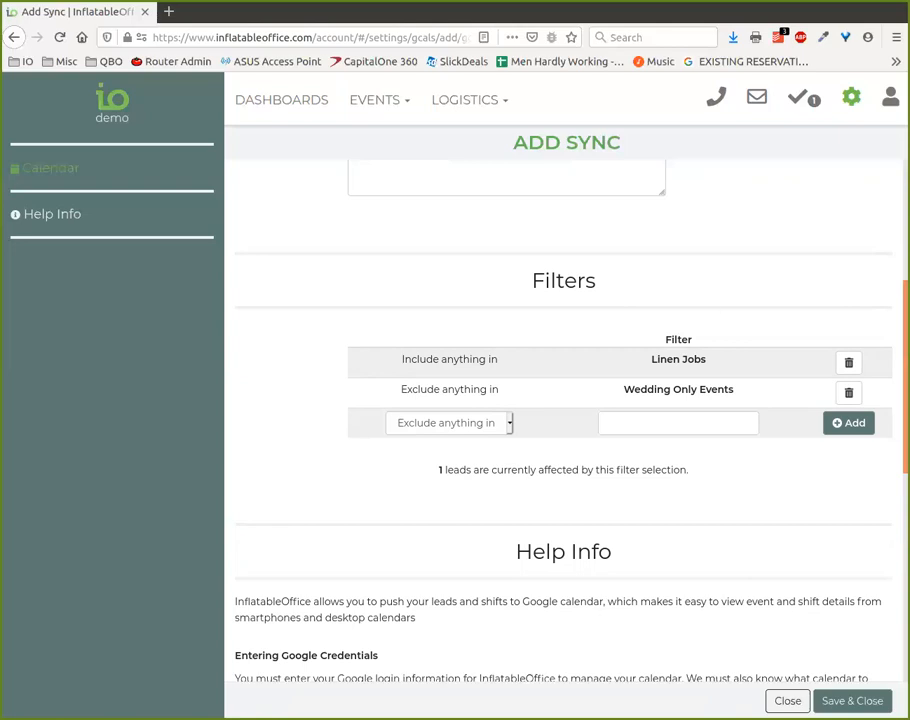
{"action": "mouse_move", "coordinate": [638, 316]}
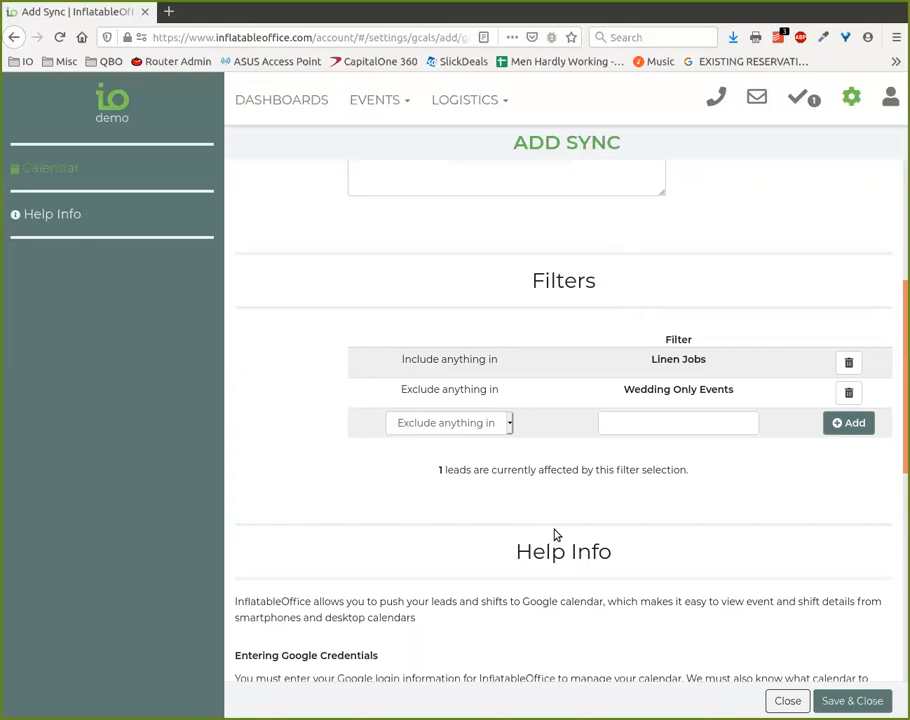
{"action": "mouse_move", "coordinate": [436, 484]}
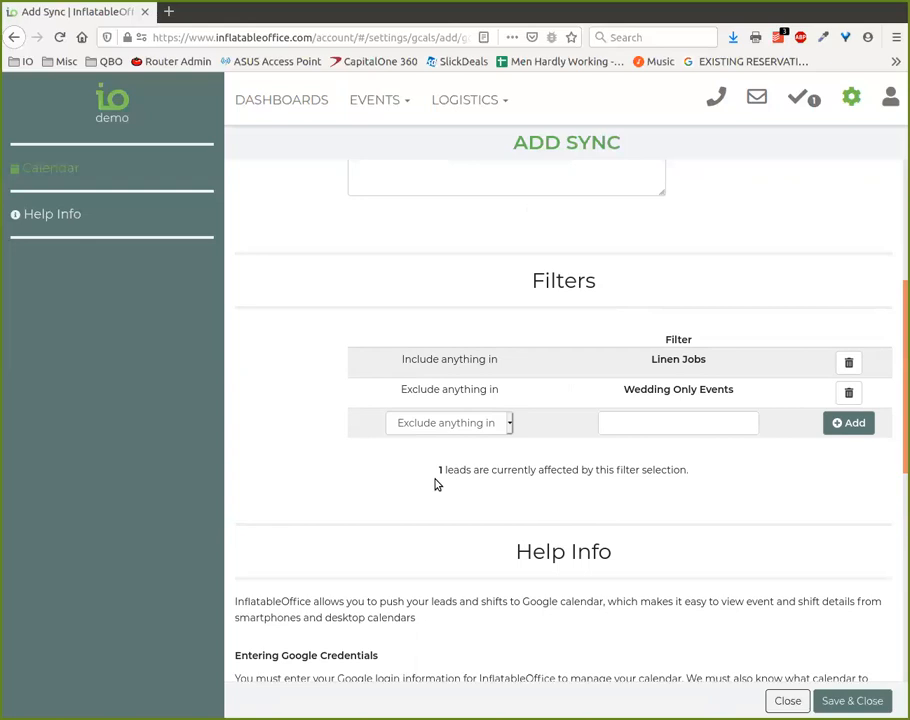
{"action": "mouse_move", "coordinate": [570, 494]}
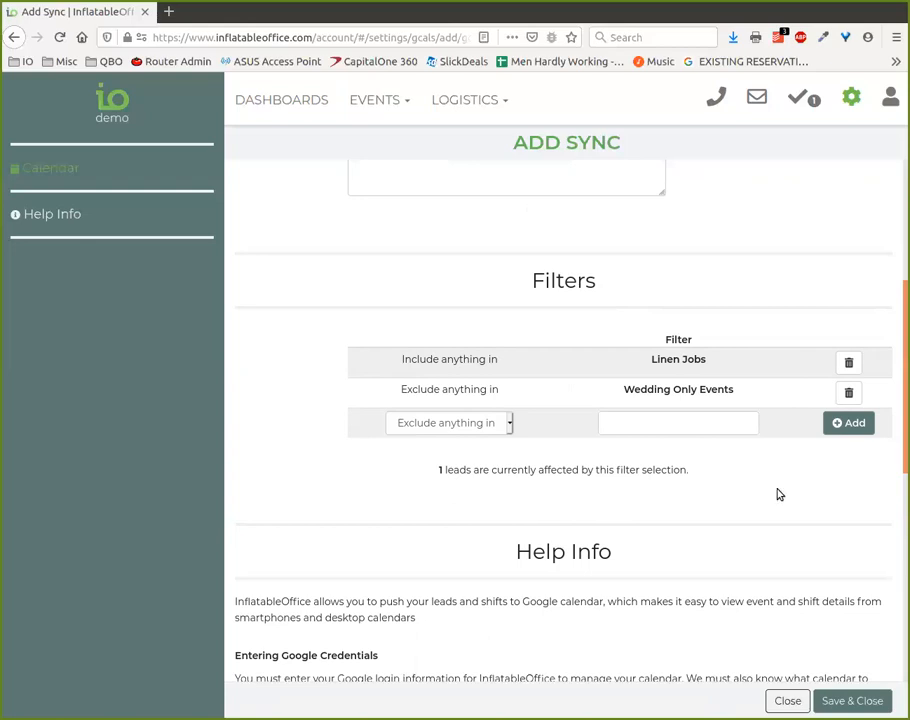
{"action": "mouse_move", "coordinate": [724, 188]}
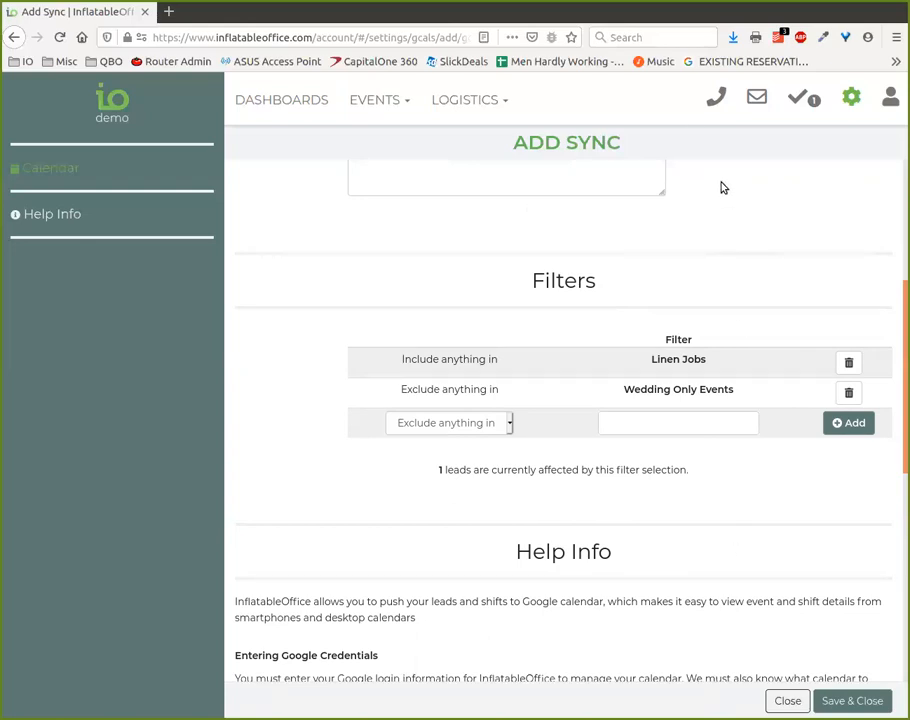
{"action": "scroll", "scroll_direction": "up", "scroll_amount": 3}
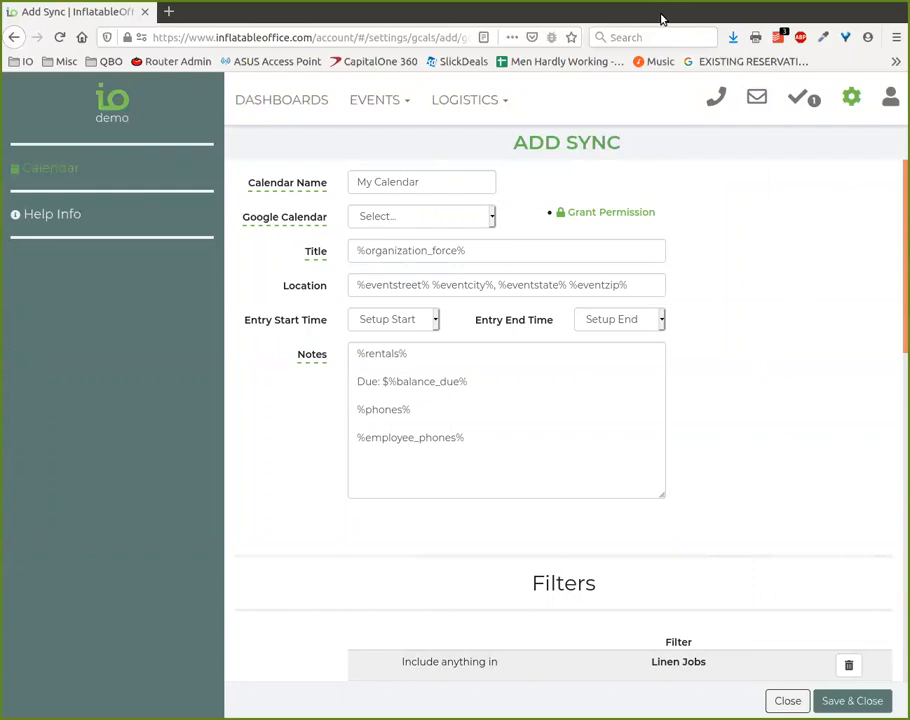
{"action": "mouse_move", "coordinate": [868, 8]}
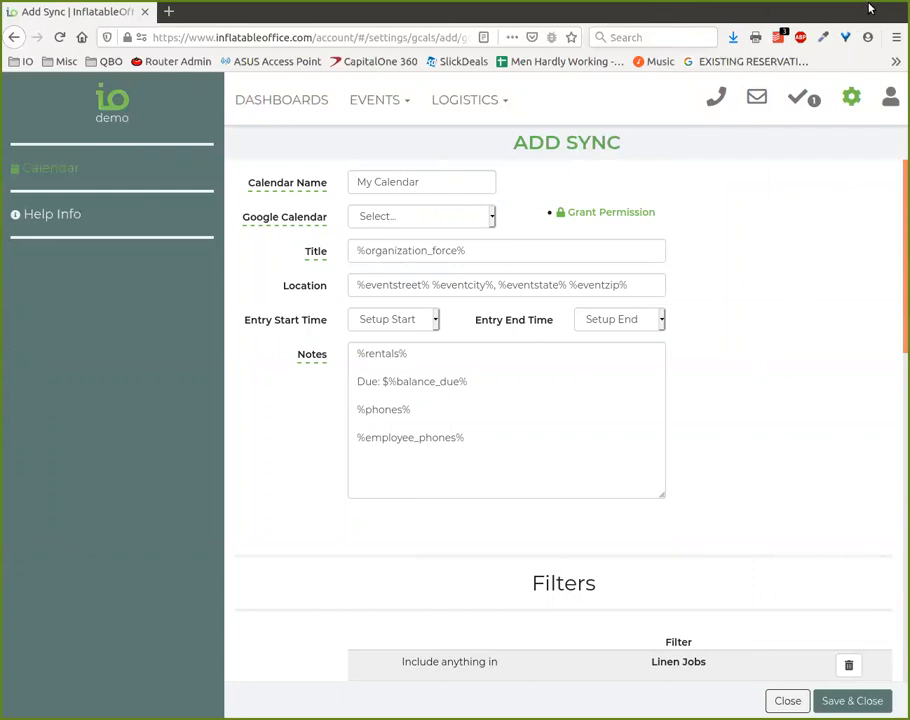